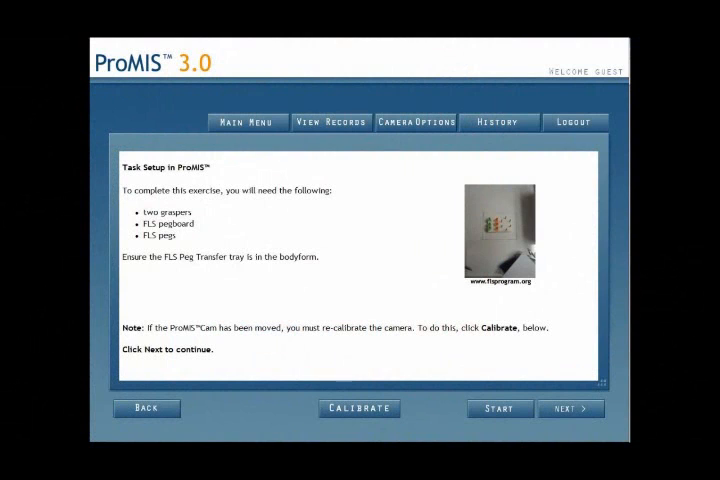
Start the Task One peg transfer attempt so its results are scored afterwards.
left_click(498, 408)
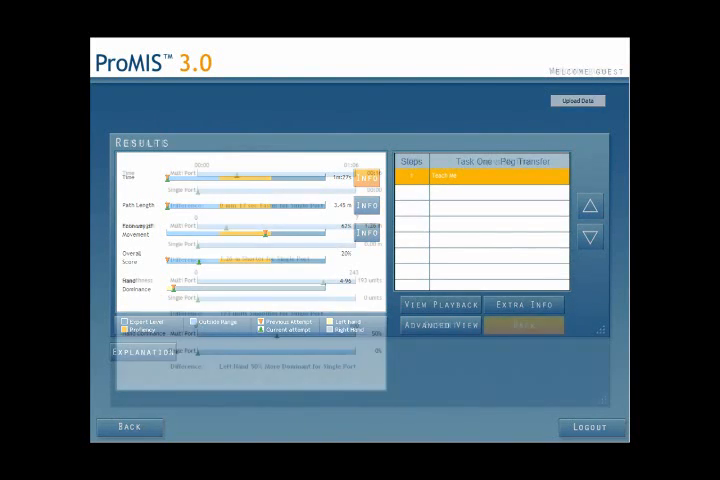
View the attempt's playback as real camera video, then as the virtual instrument reconstruction.
left_click(446, 324)
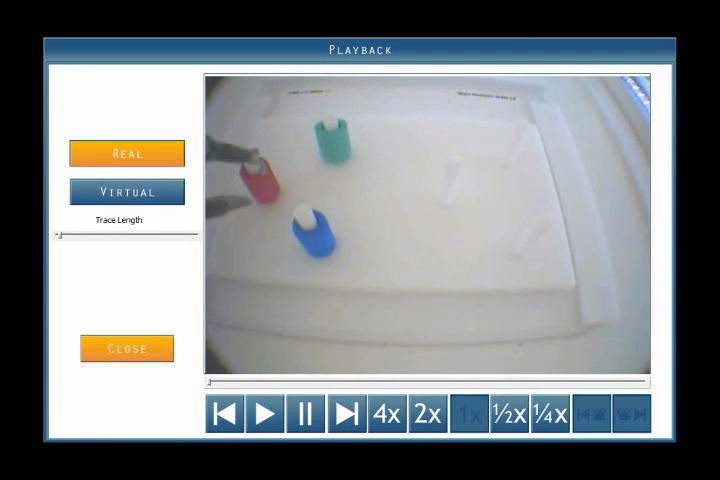
left_click(126, 192)
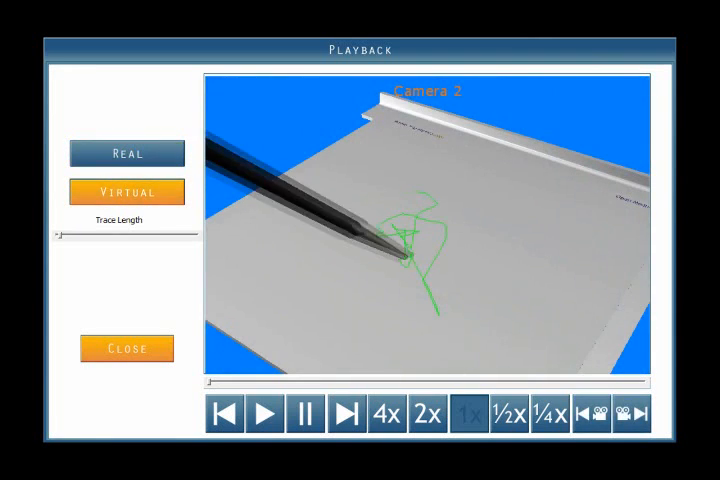